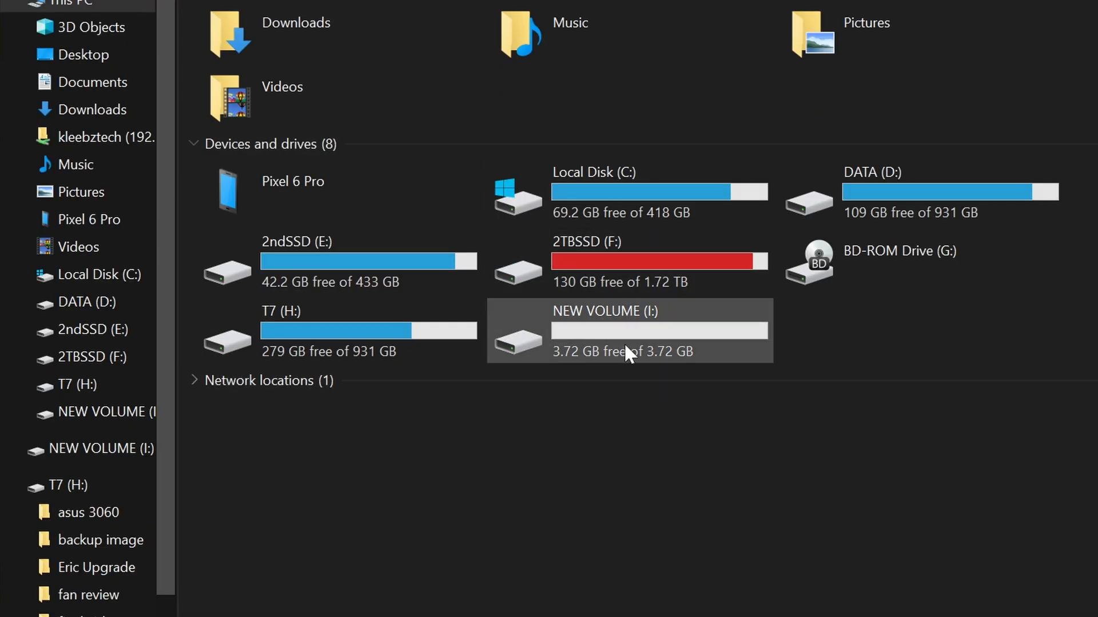
- Format the NEW VOLUME (I:) USB drive with the FAT32 file system
right_click(627, 343)
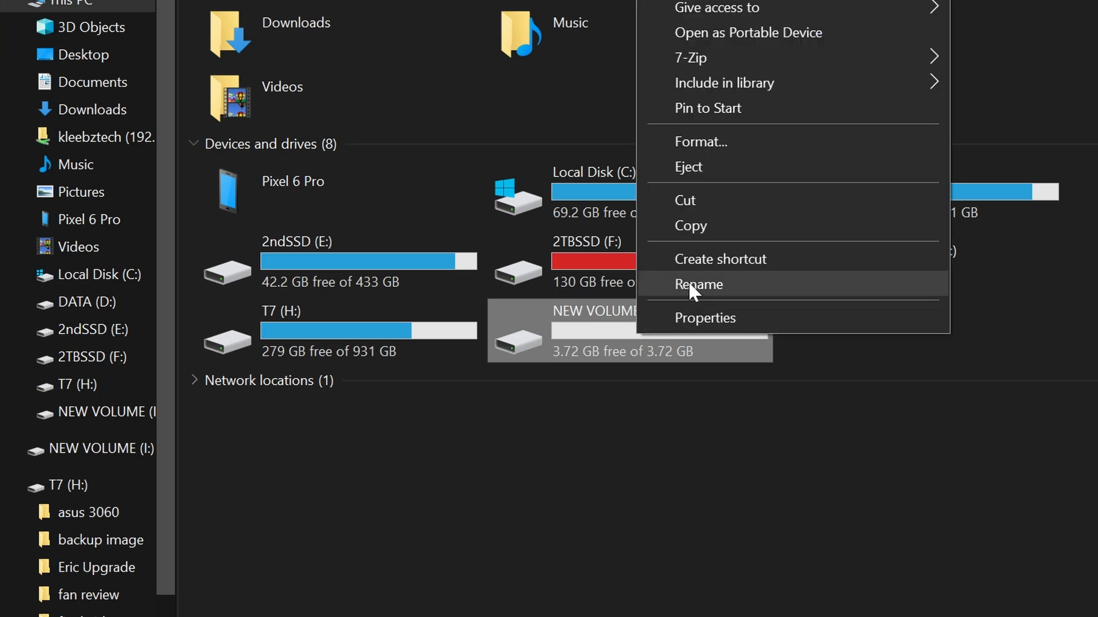
mouse_move(713, 151)
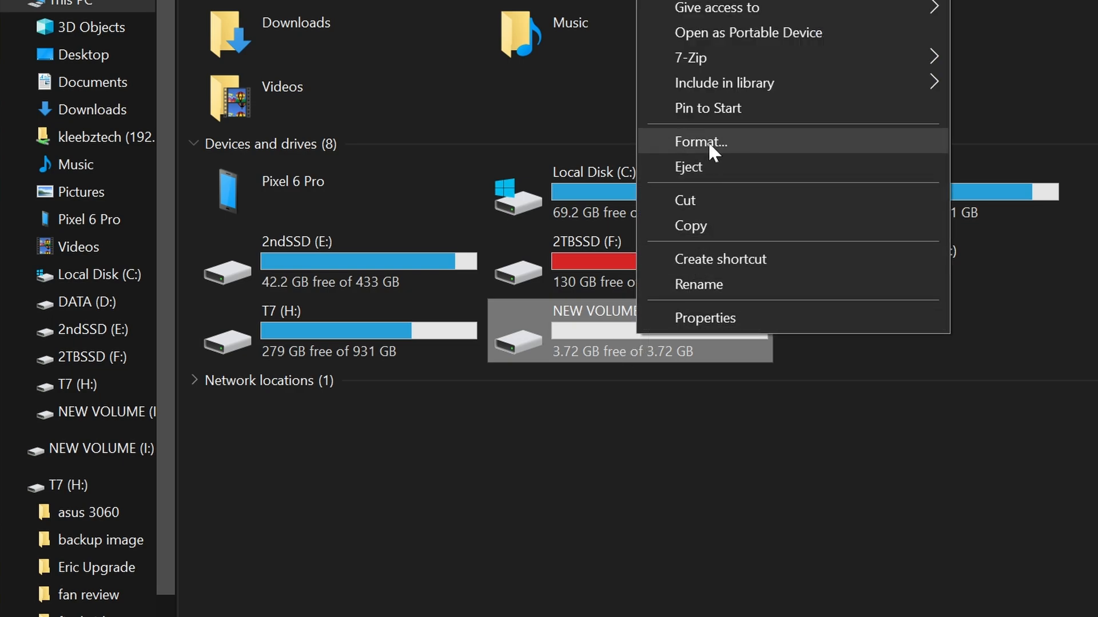
click(700, 142)
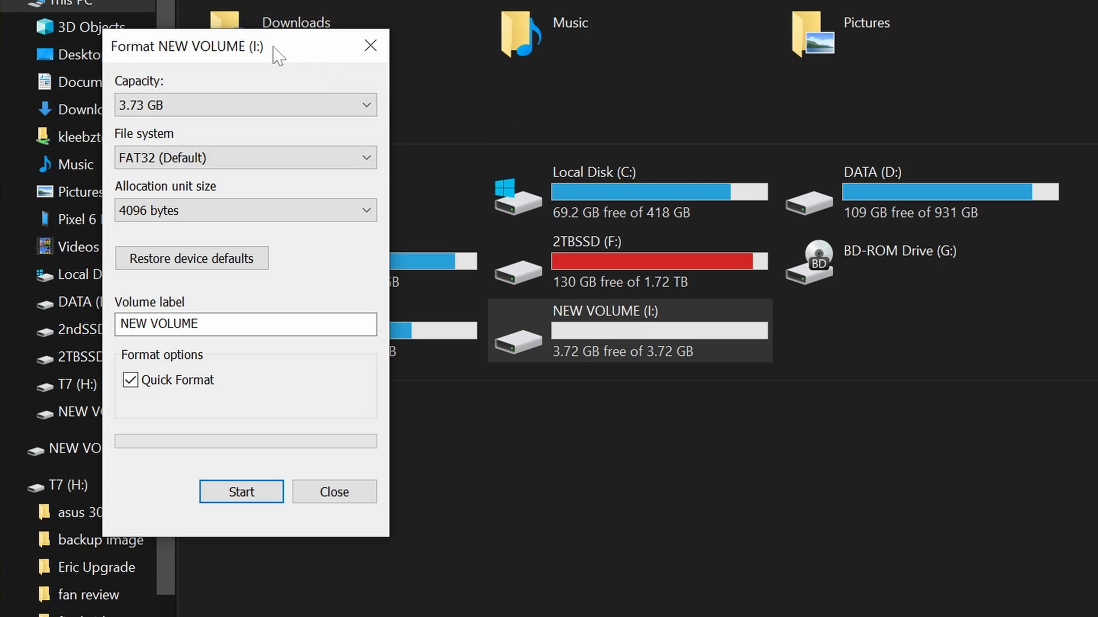
click(245, 157)
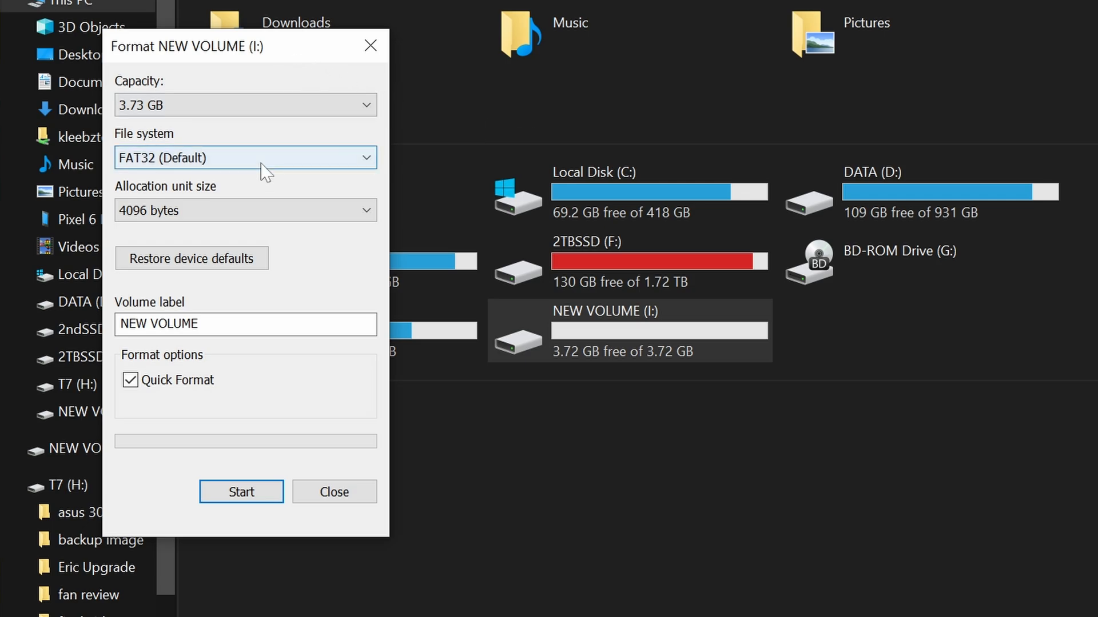
click(245, 158)
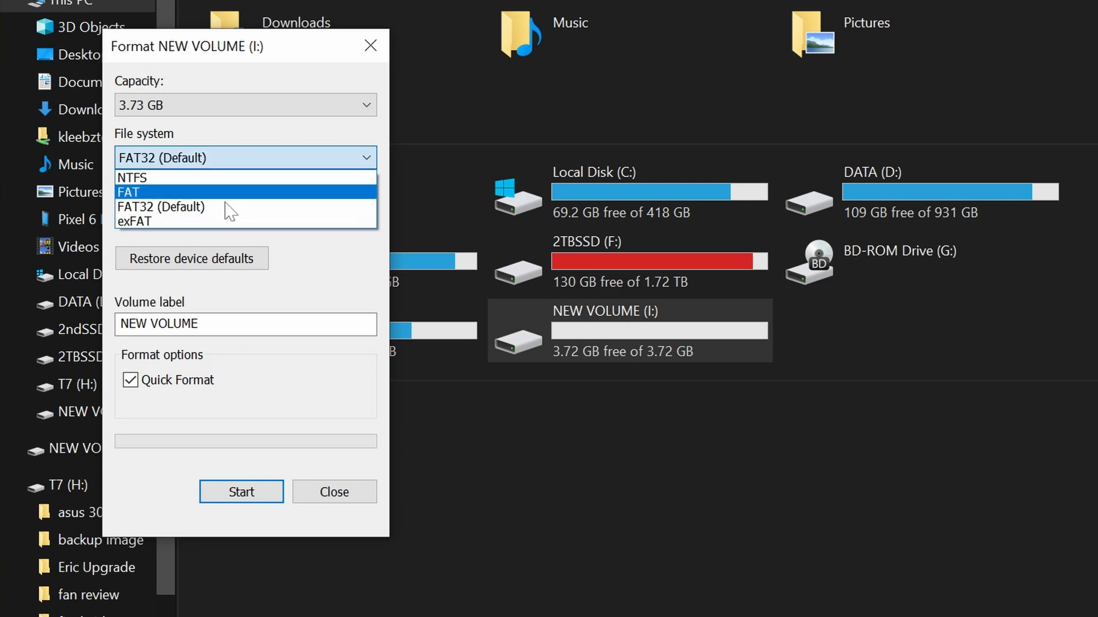
mouse_move(225, 206)
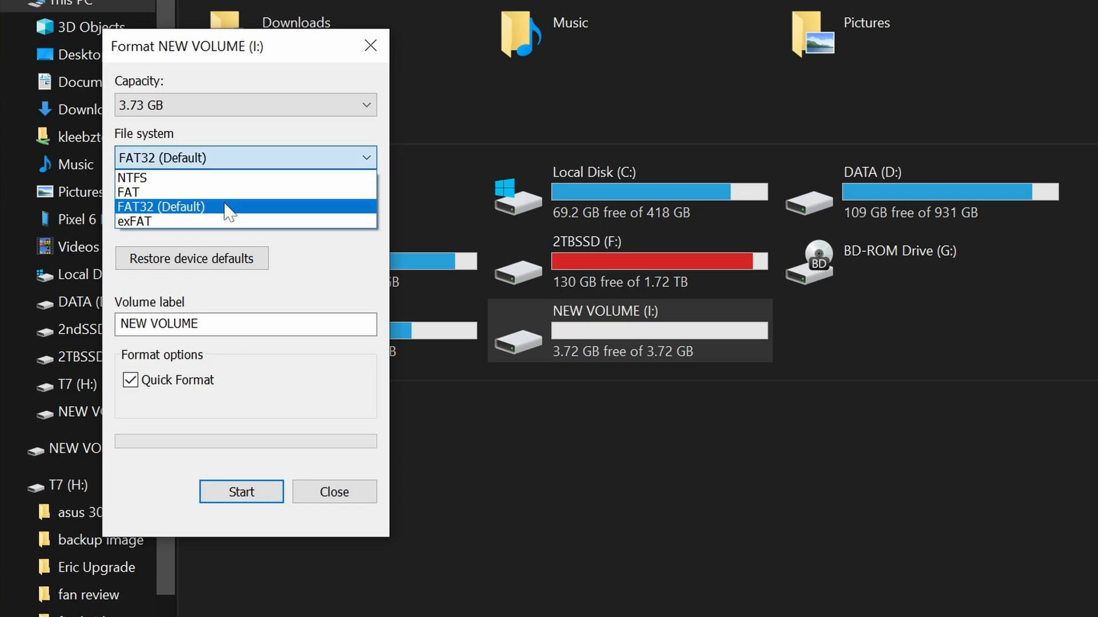
click(161, 207)
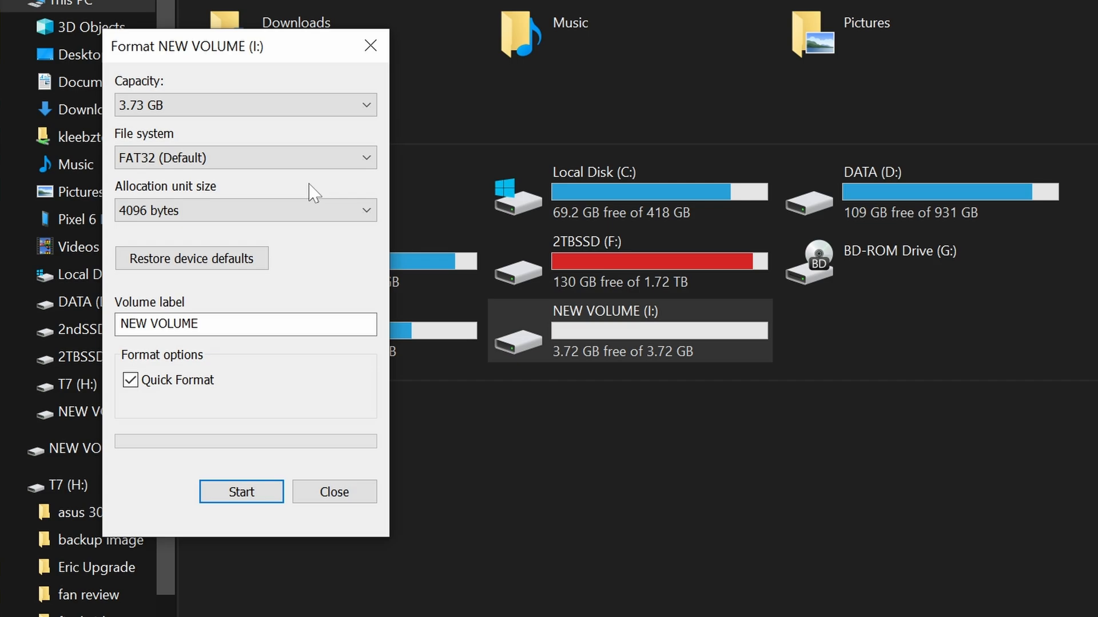
mouse_move(241, 492)
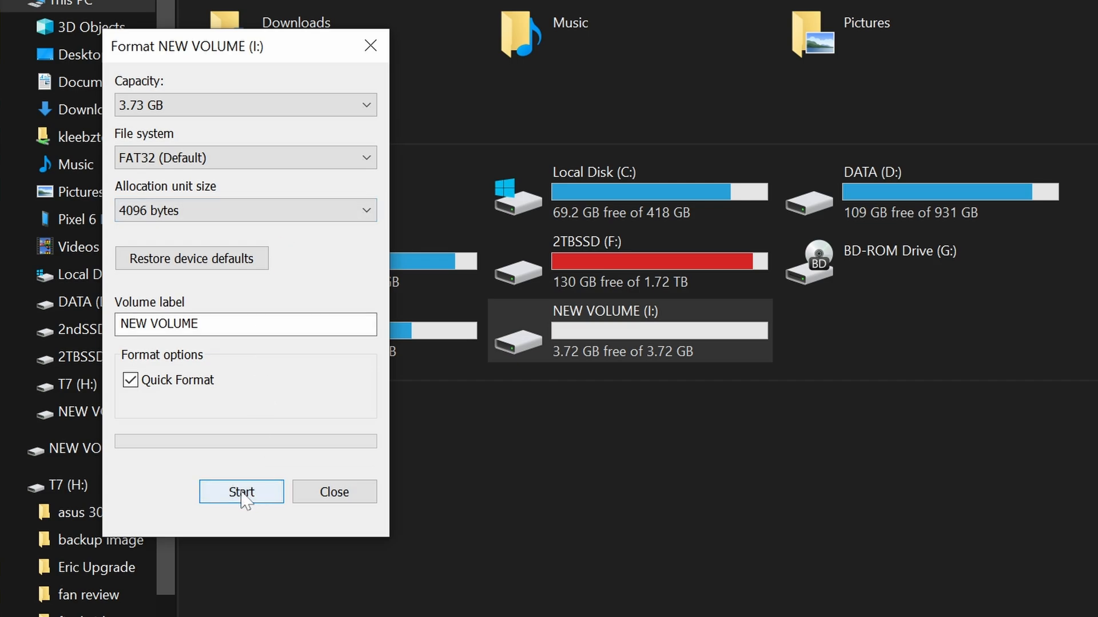
click(241, 492)
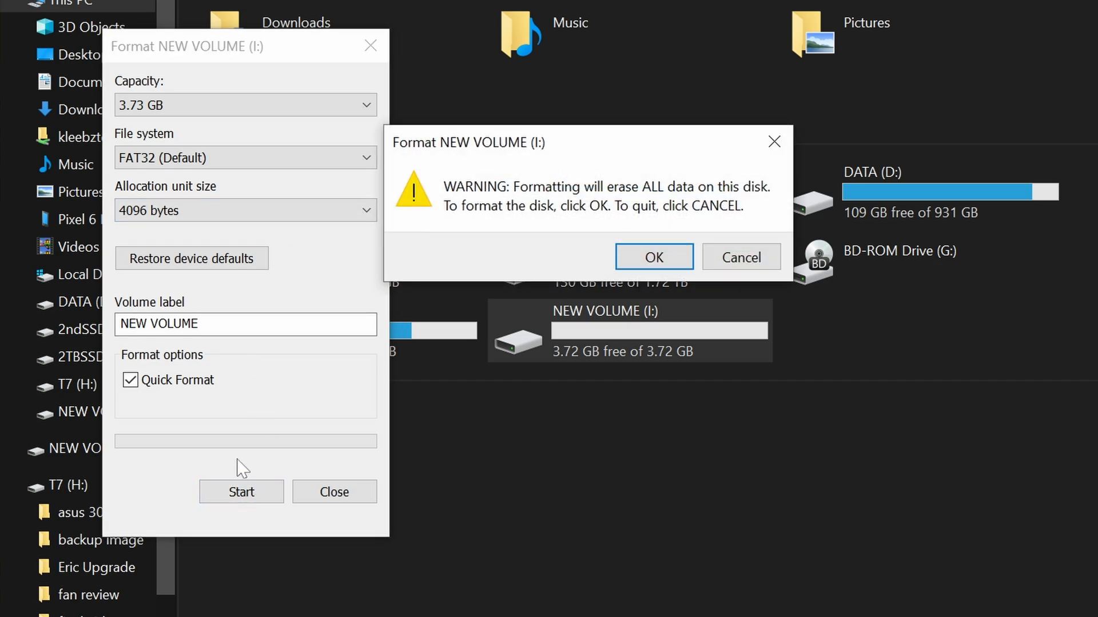
click(653, 257)
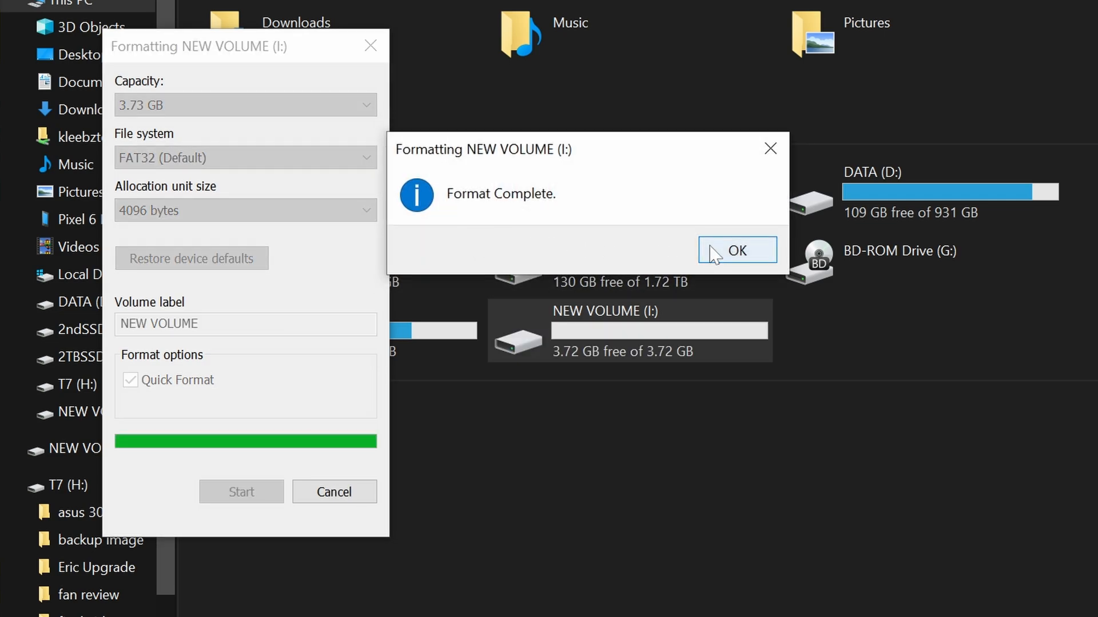
click(736, 251)
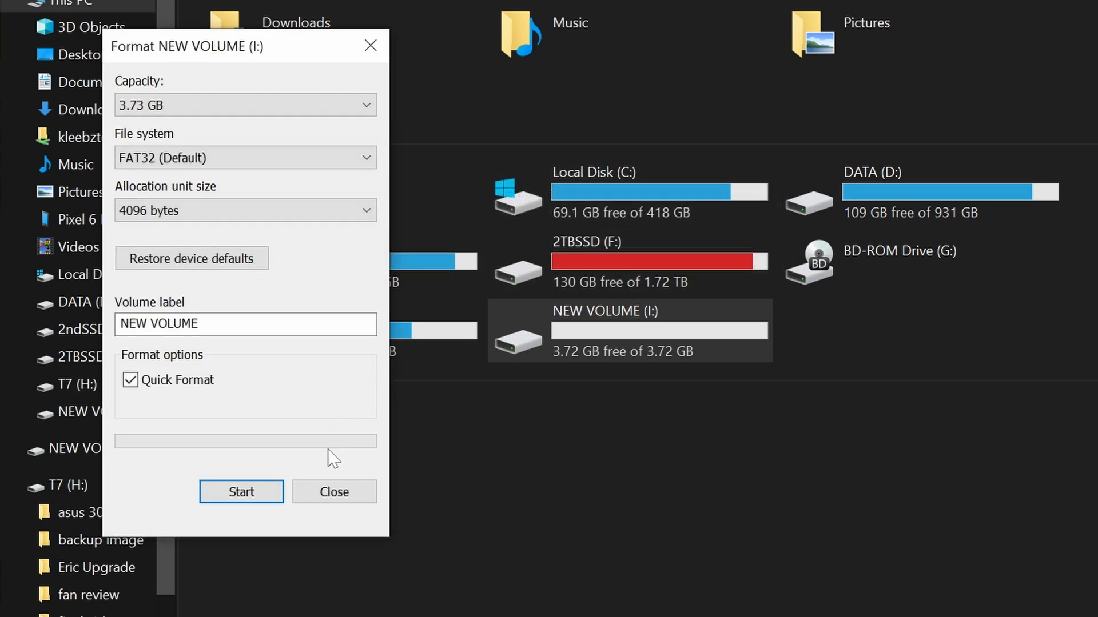
click(334, 491)
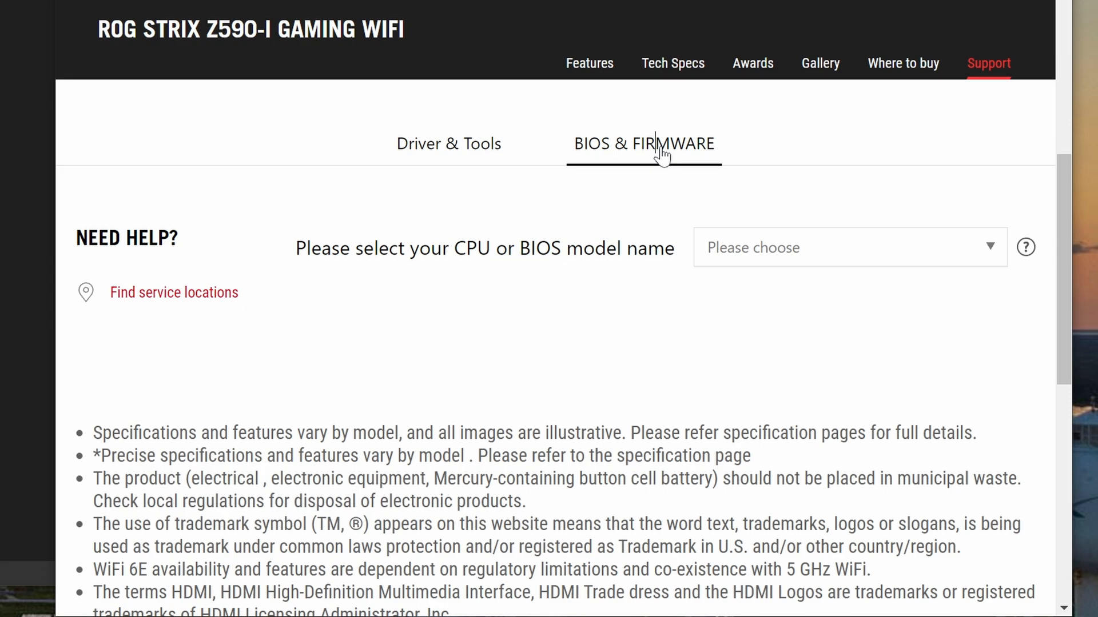
- Select ROG STRIX Z590-I GAMING WIFI and download BIOS version 1701
scroll(up, 3)
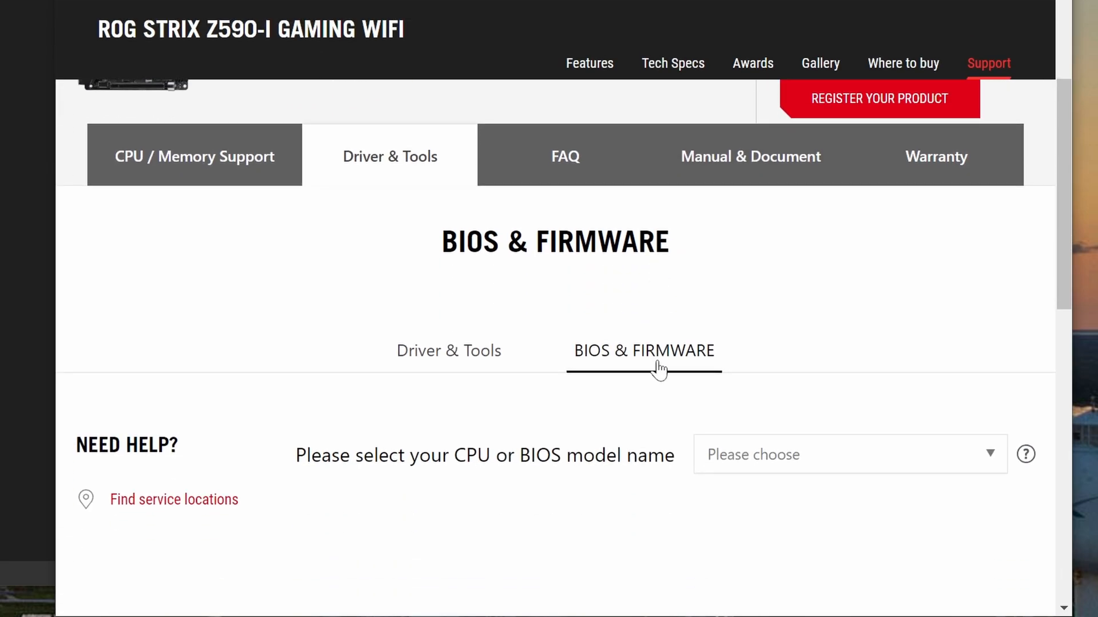
click(847, 455)
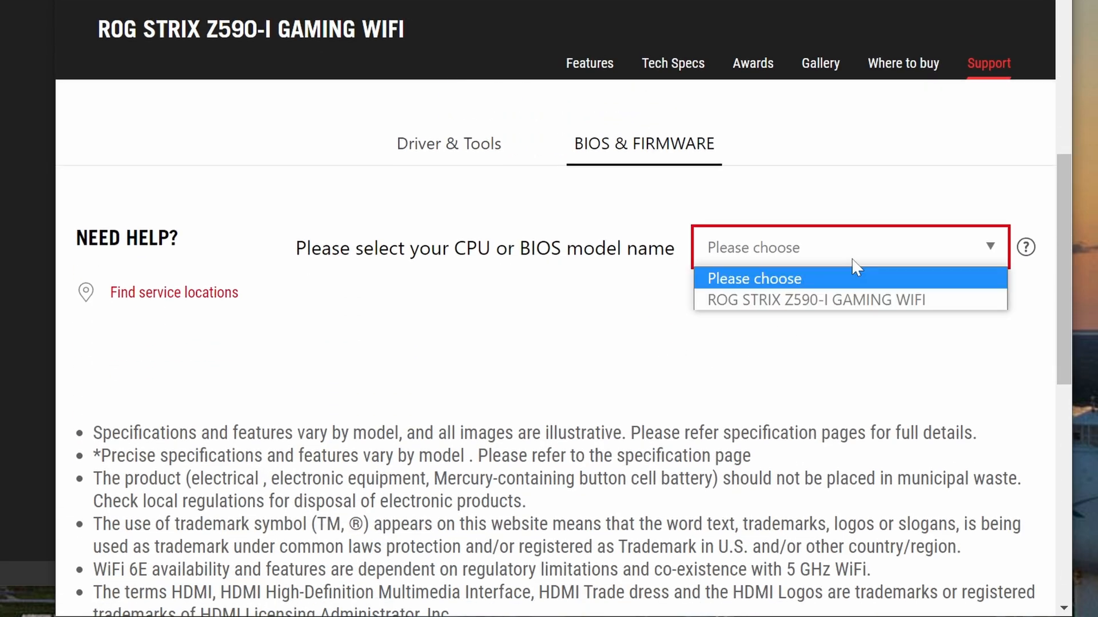
click(811, 299)
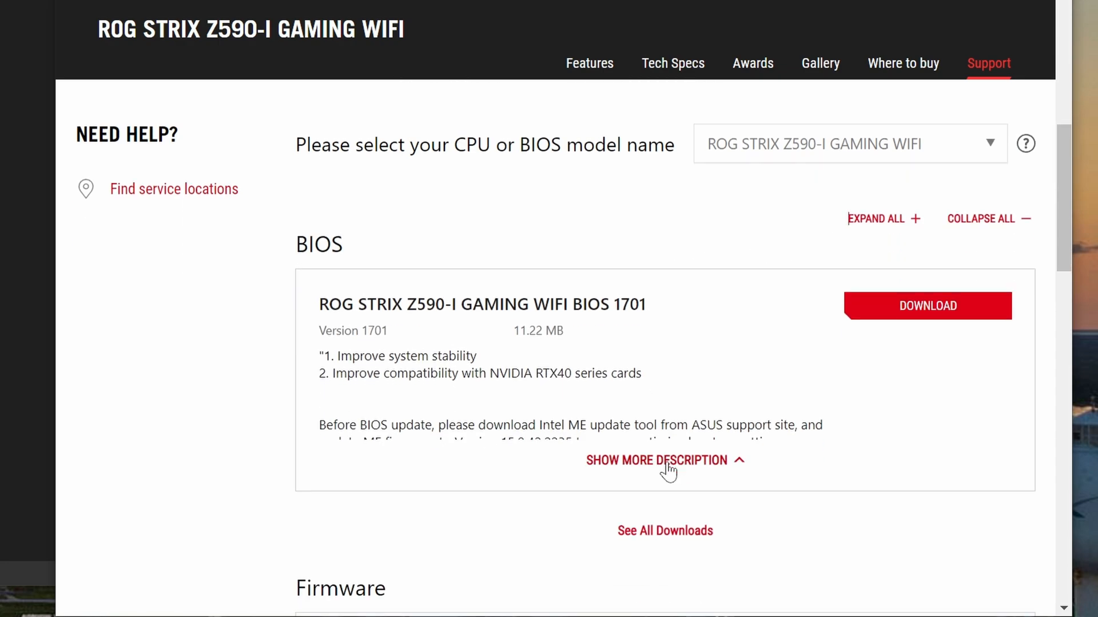
scroll(down, 3)
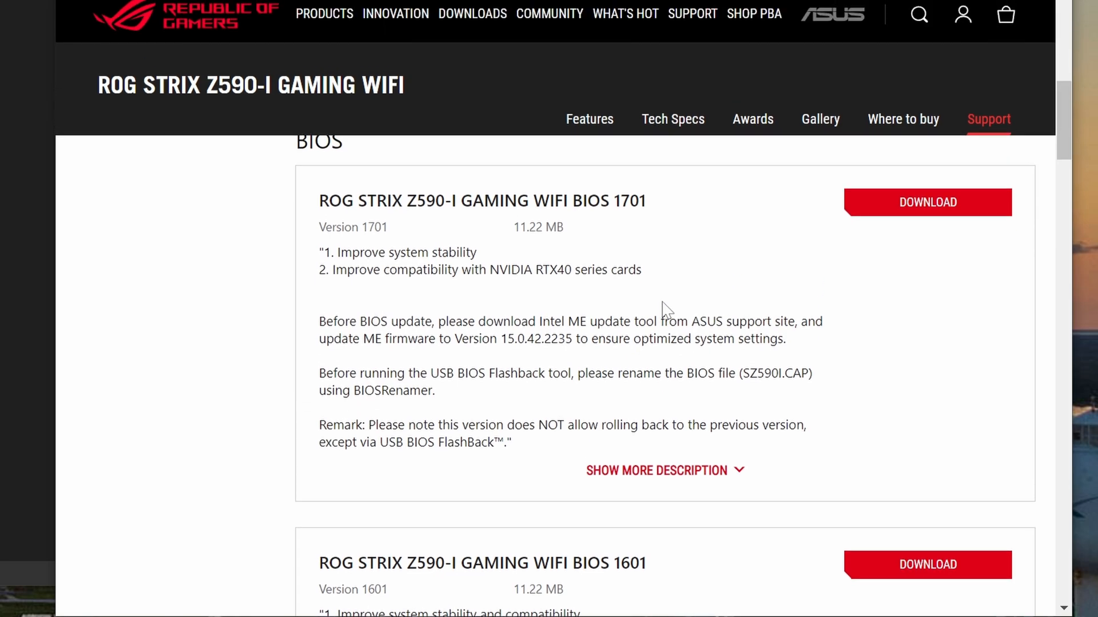
scroll(down, 3)
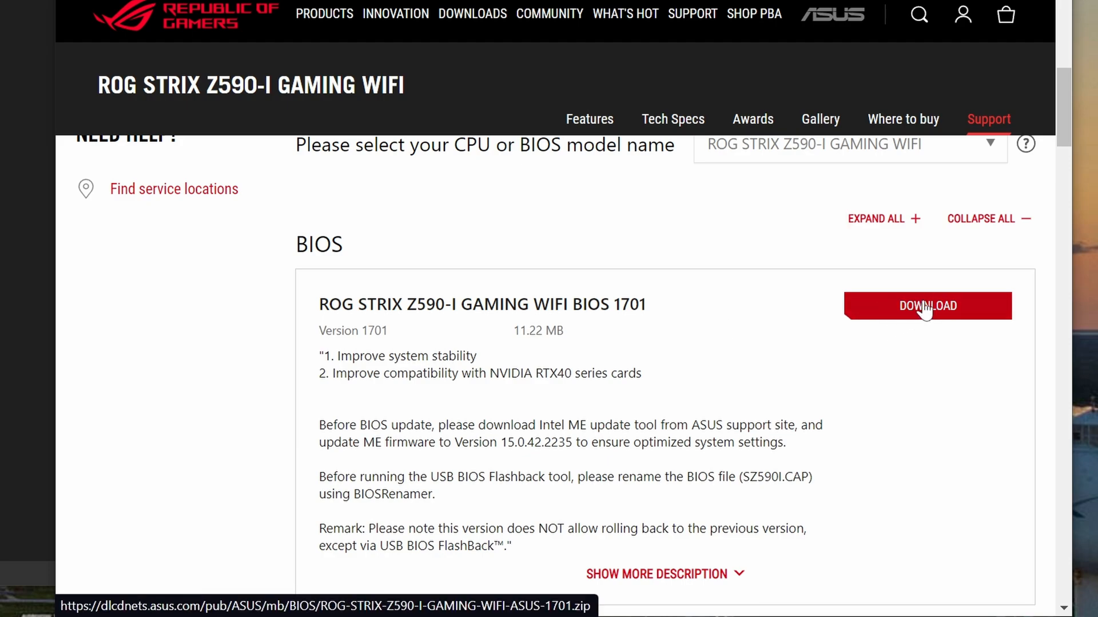
click(925, 306)
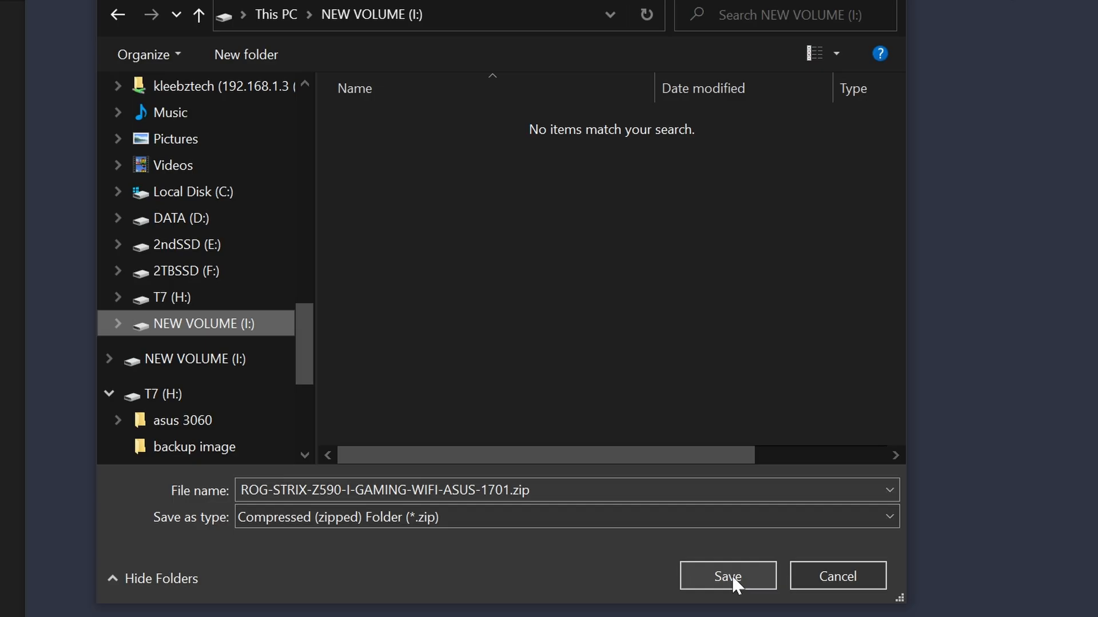
mouse_move(213, 329)
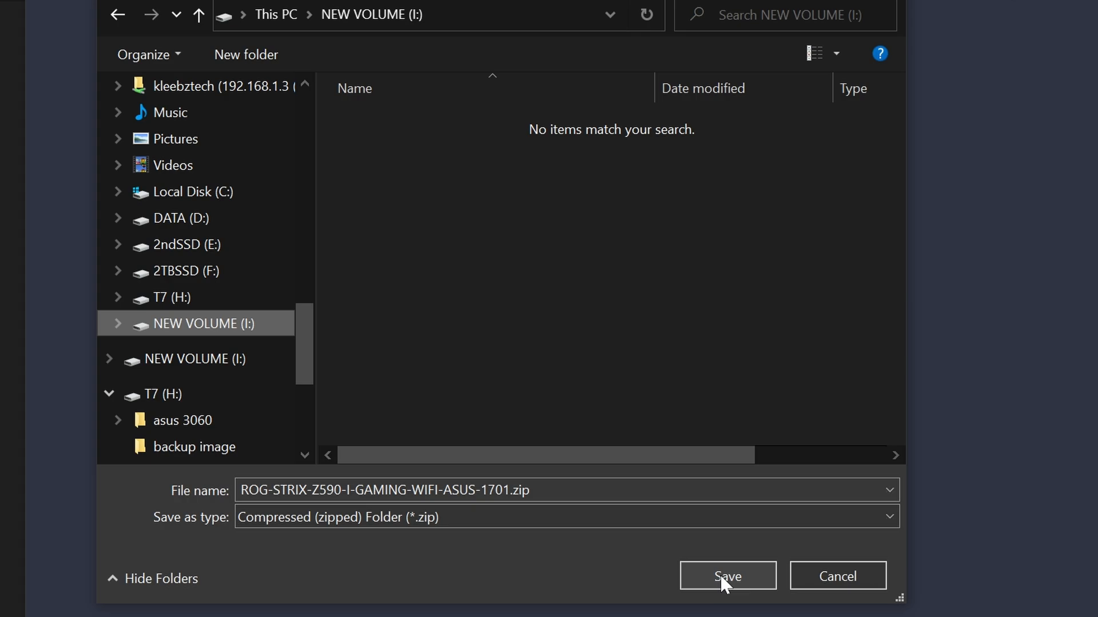
- Save the BIOS 1701 zip to NEW VOLUME (I:) and show it in its folder
click(727, 576)
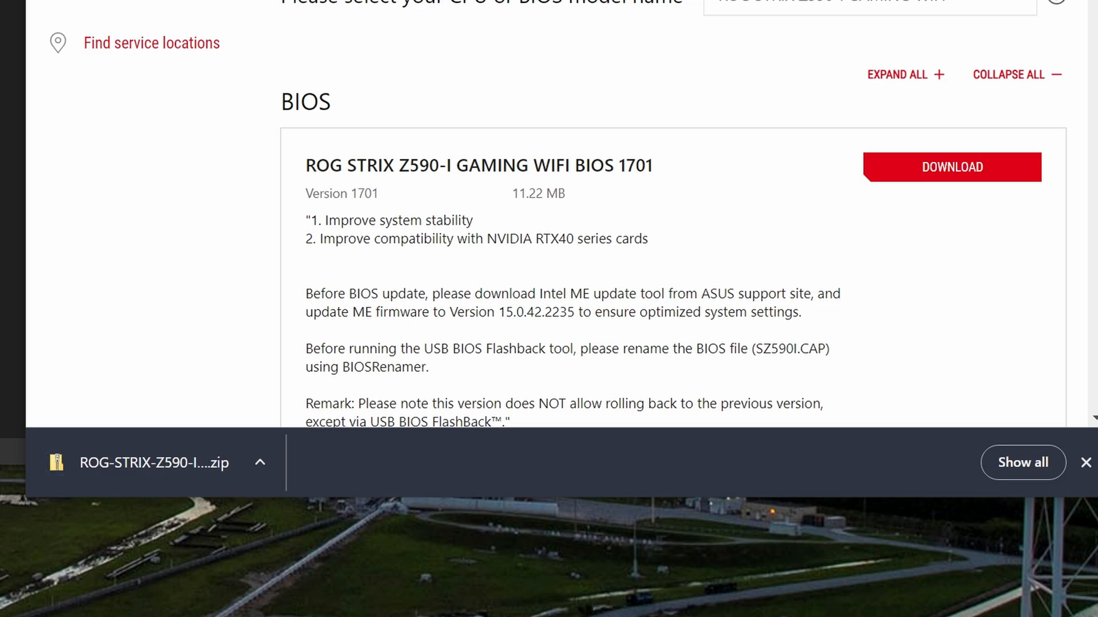
click(260, 462)
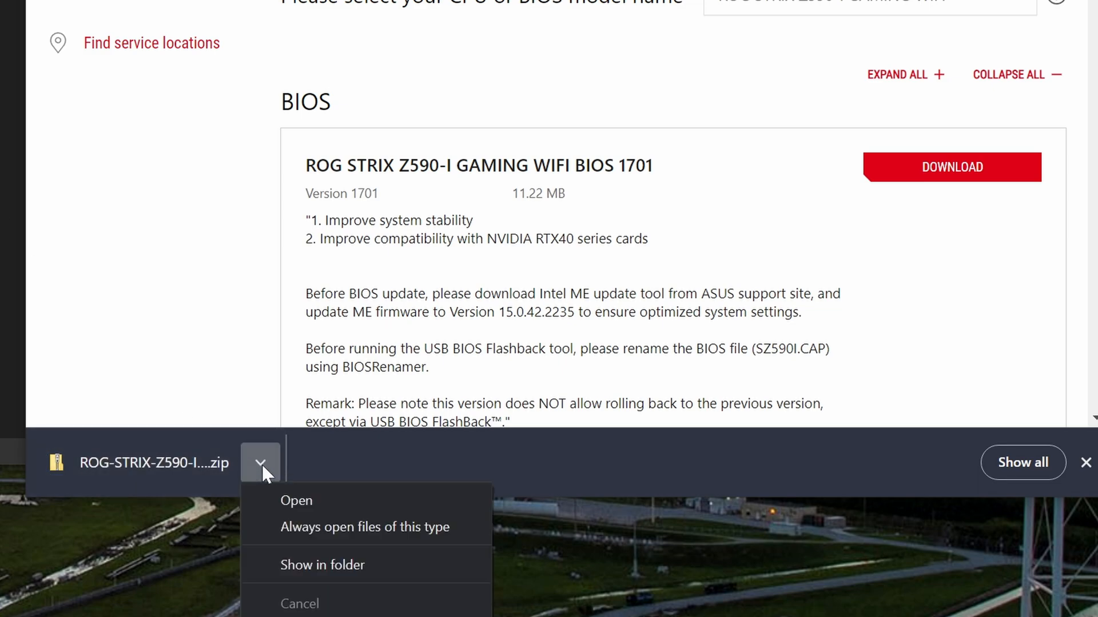
click(261, 462)
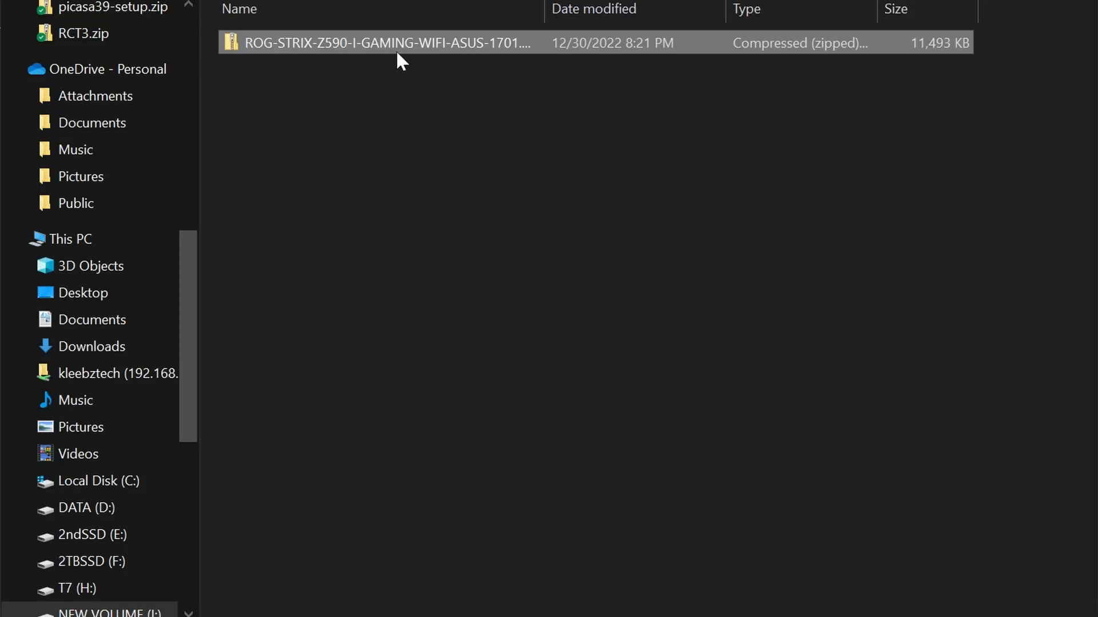
- Extract the BIOS zip to I:\, then delete the zip and BIOSRenamer.exe
right_click(385, 43)
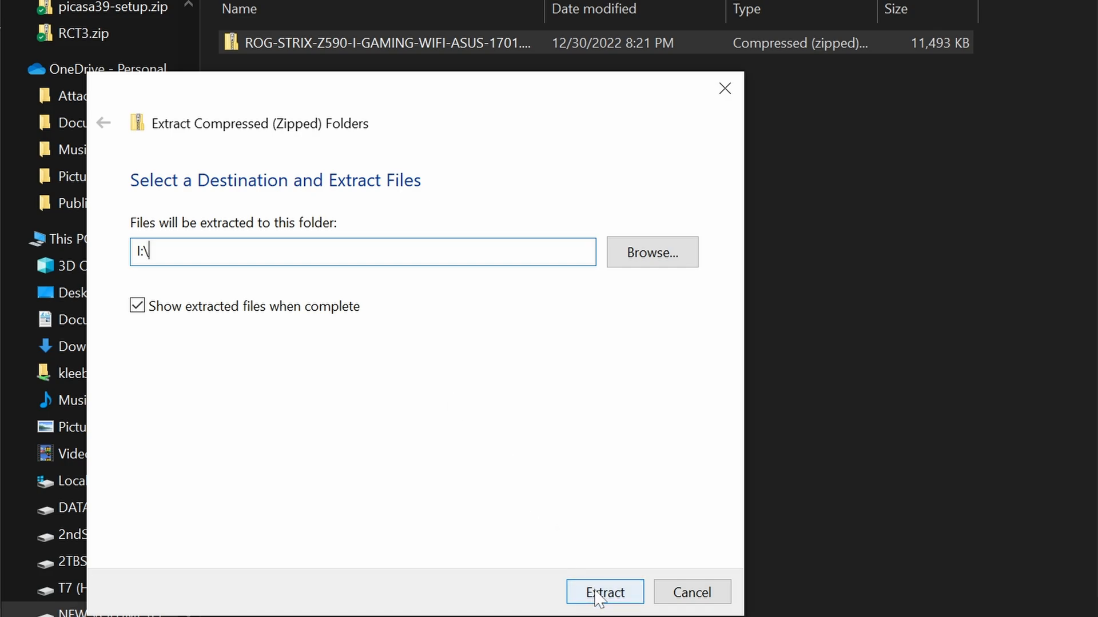
click(604, 592)
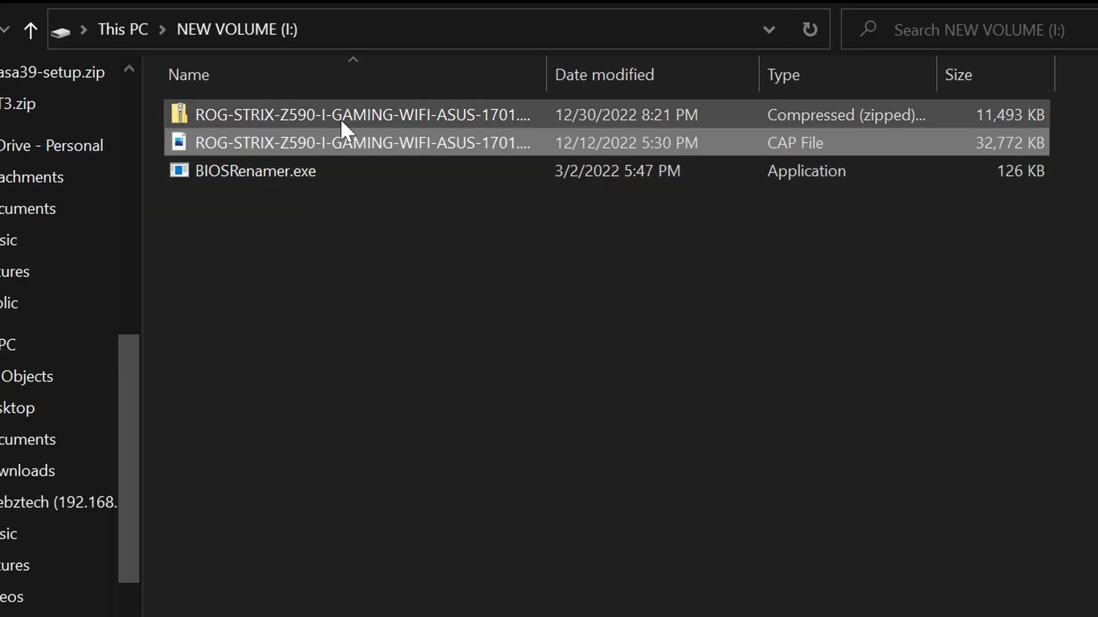
click(350, 115)
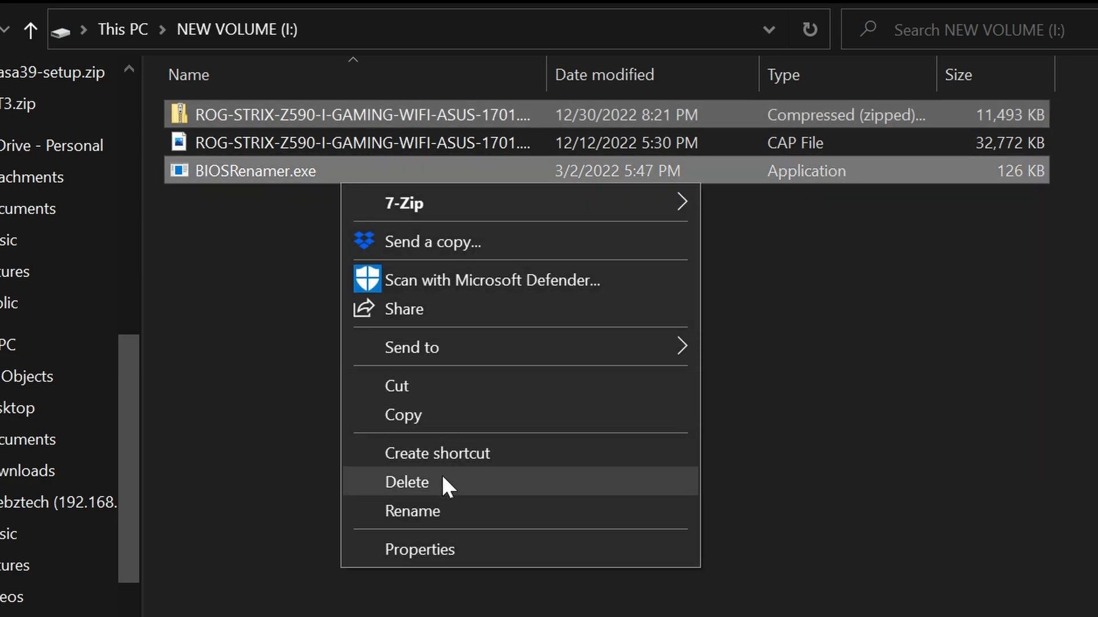
click(407, 483)
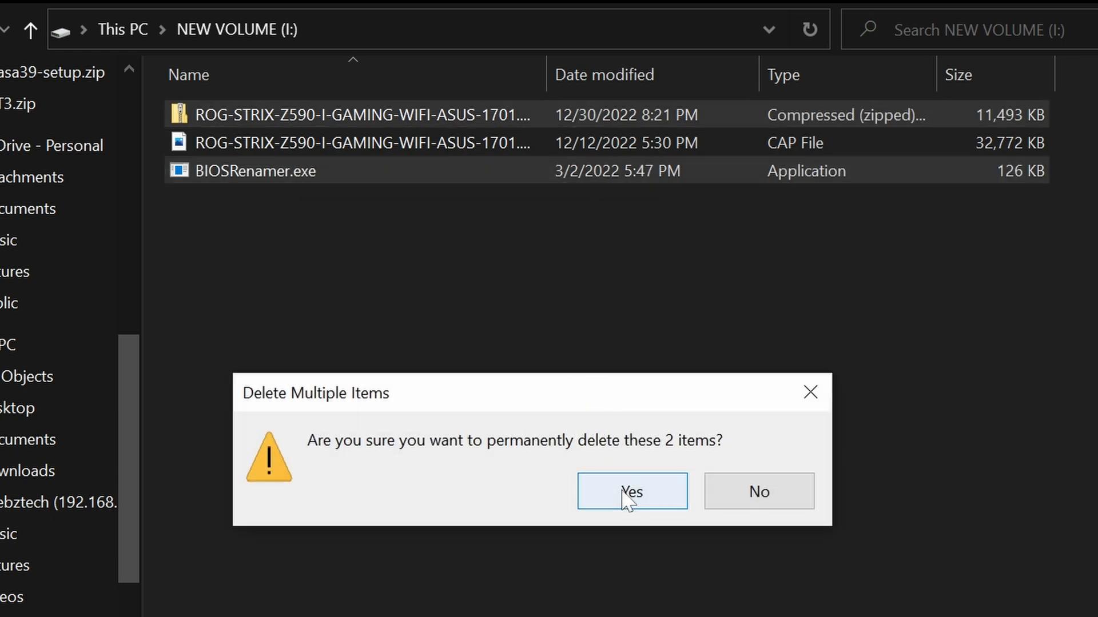
click(631, 491)
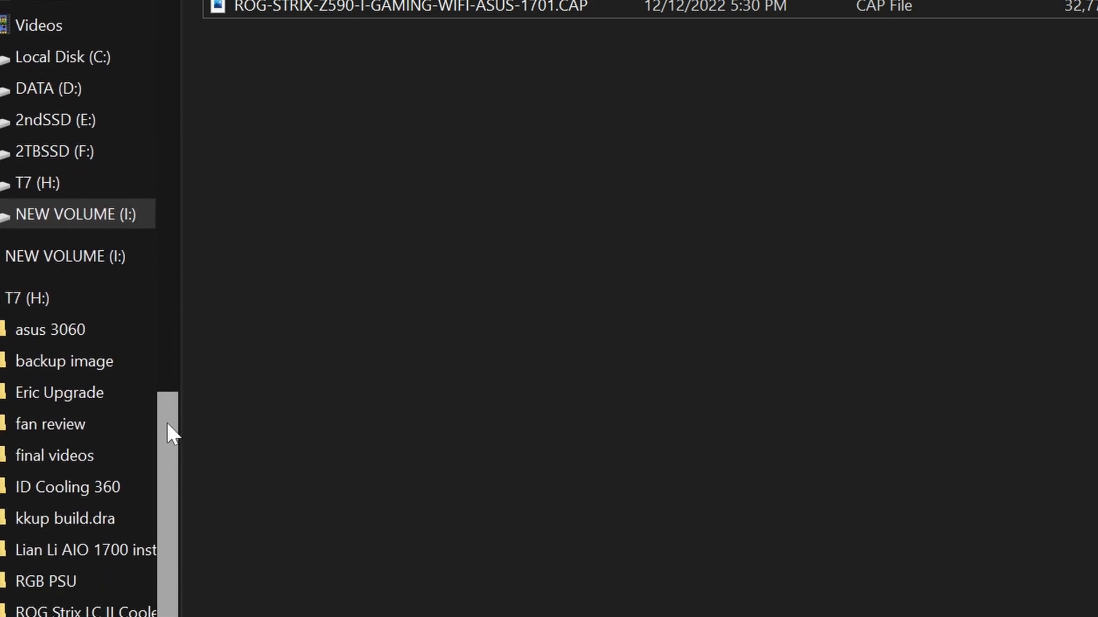
right_click(75, 213)
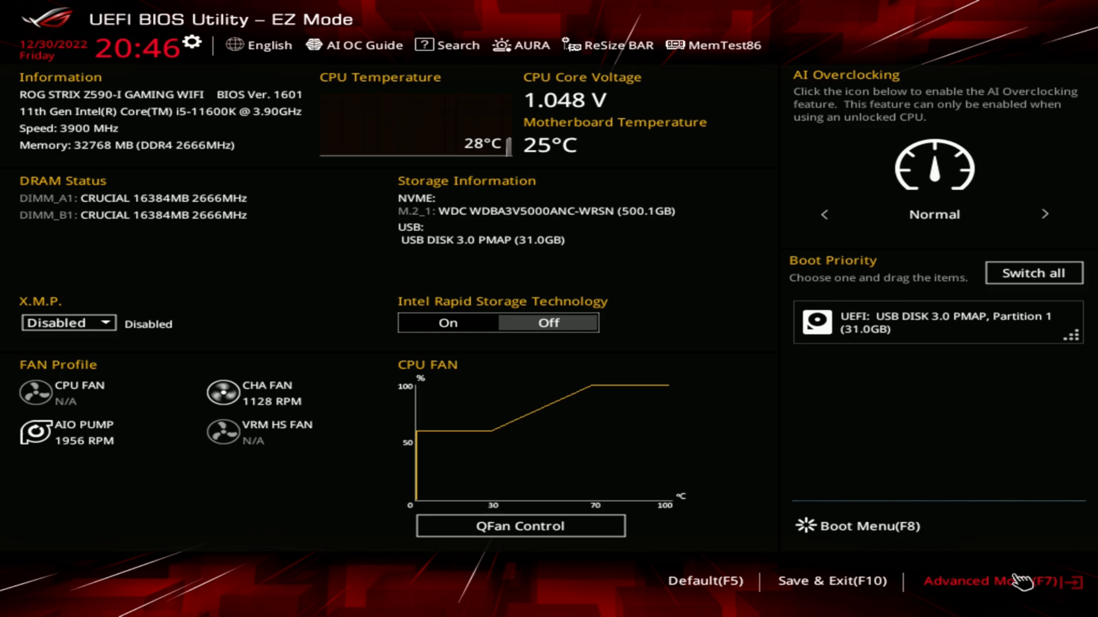
- Switch to Advanced Mode and launch ASUS EZ Flash 3 from the Tool tab
click(983, 581)
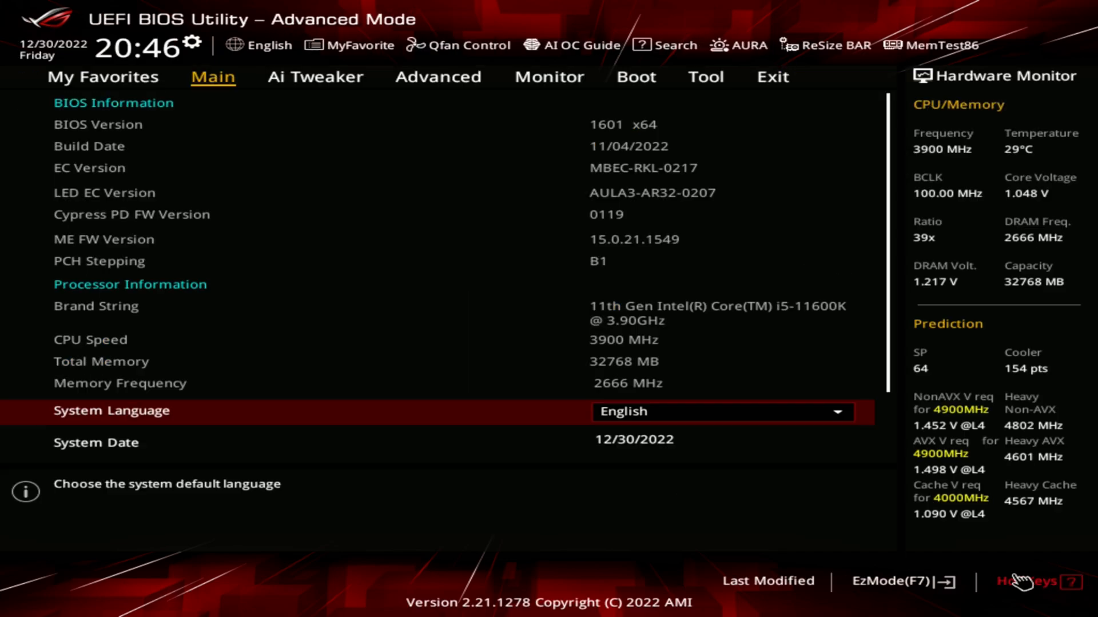
mouse_move(706, 77)
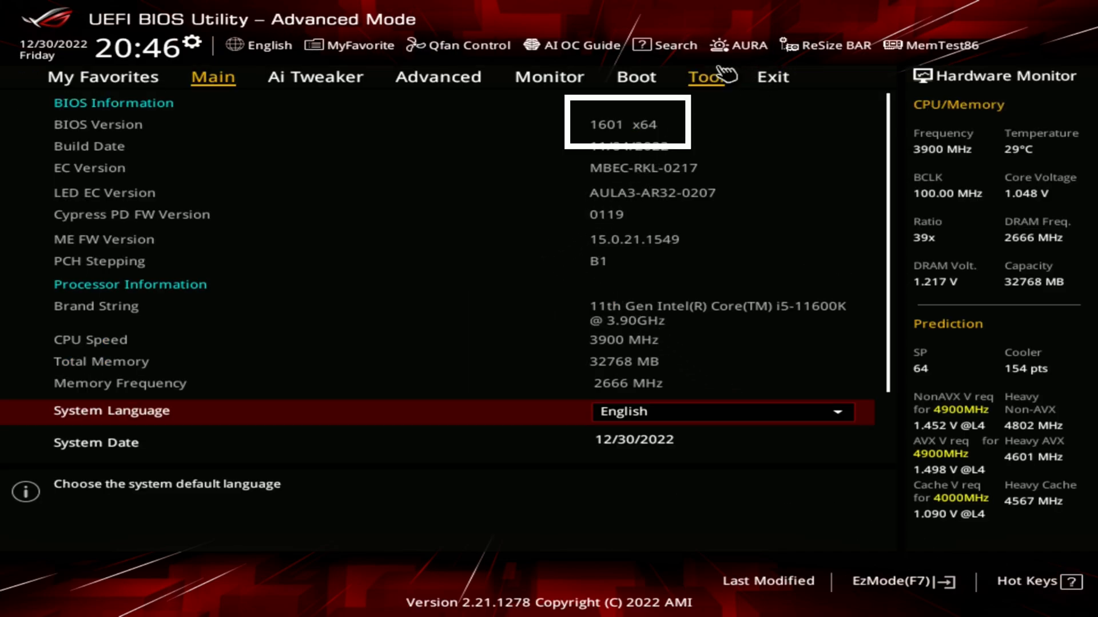
mouse_move(711, 80)
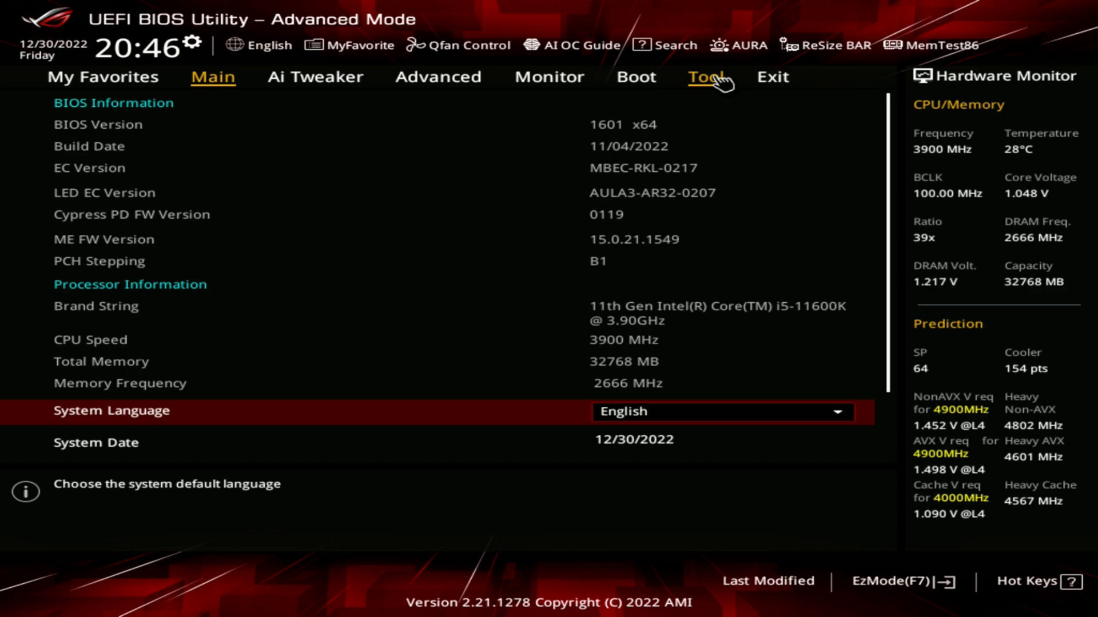
click(705, 78)
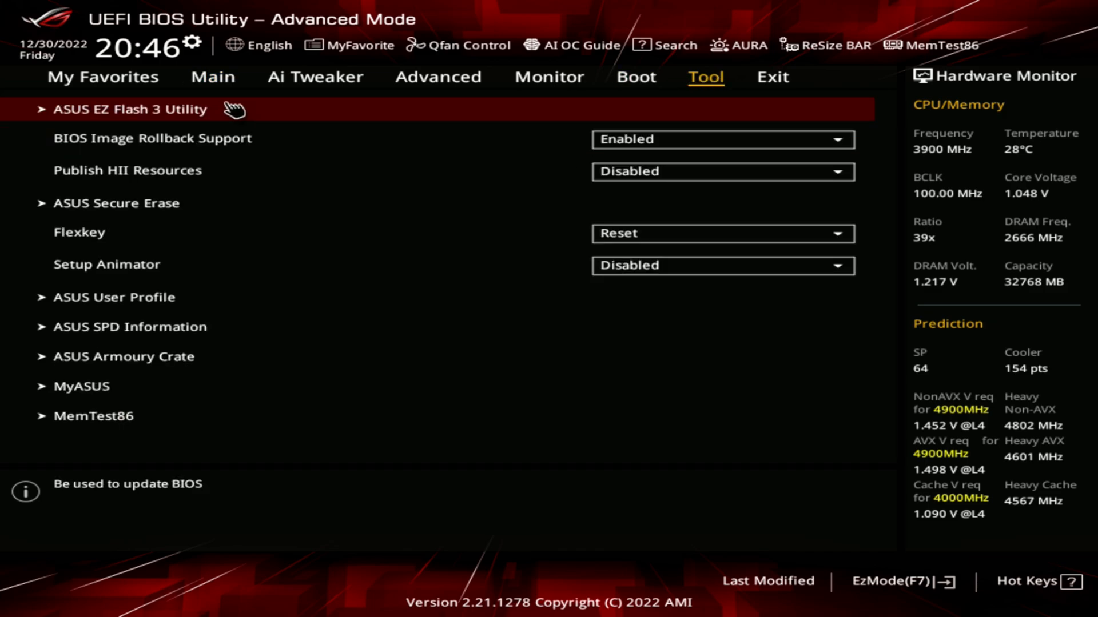
mouse_move(171, 116)
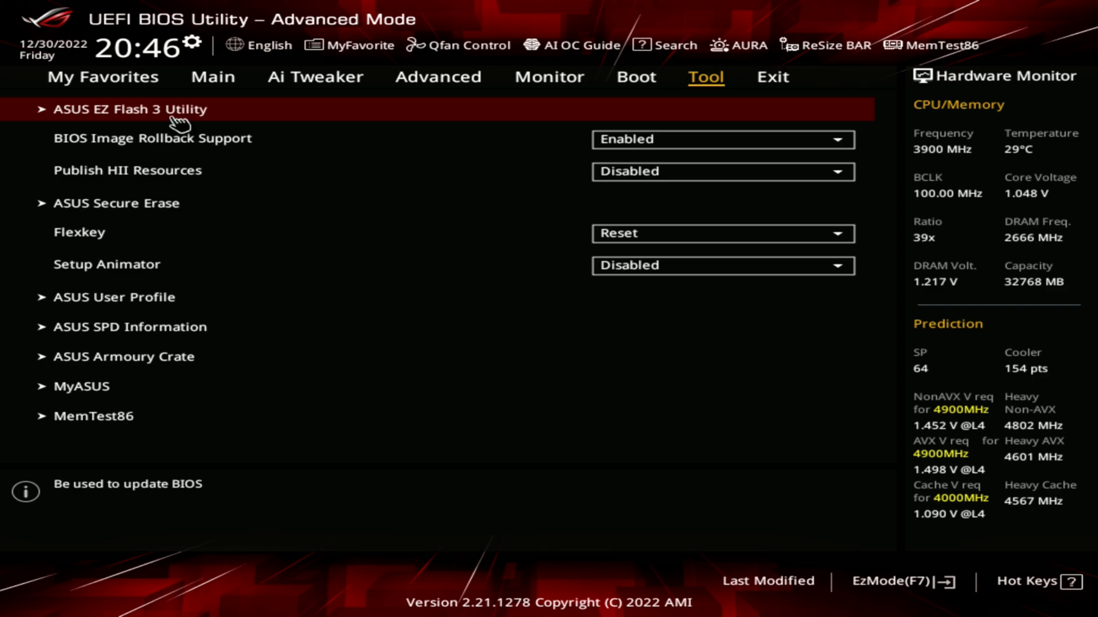
click(128, 109)
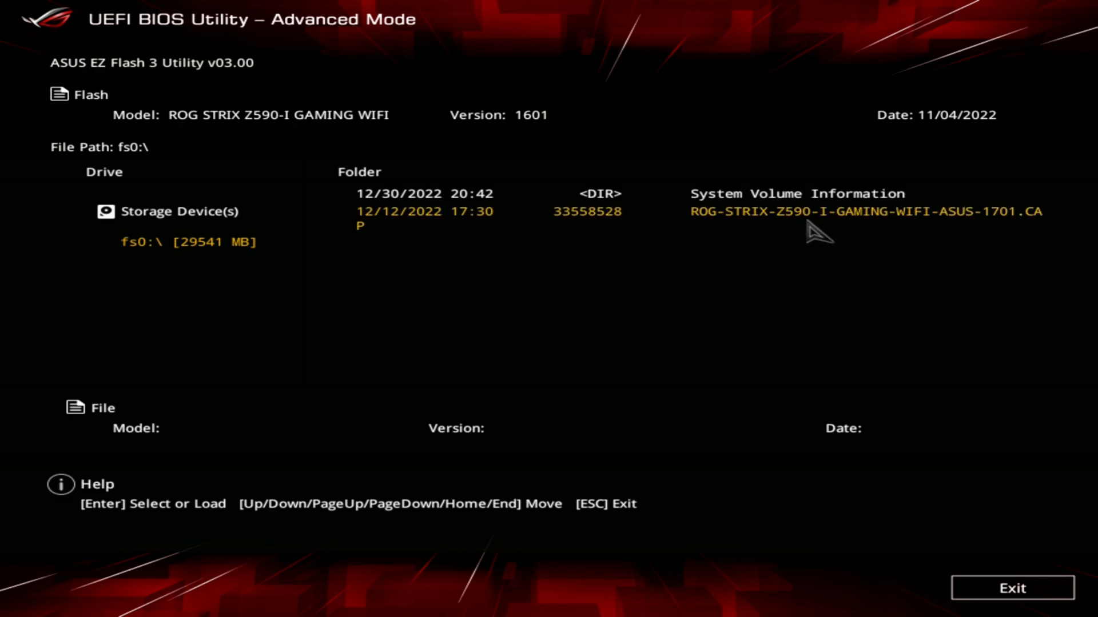
- Flash ROG-STRIX-Z590-I-GAMING-WIFI-ASUS-1701.CAP, confirming each prompt until the update succeeds
click(851, 211)
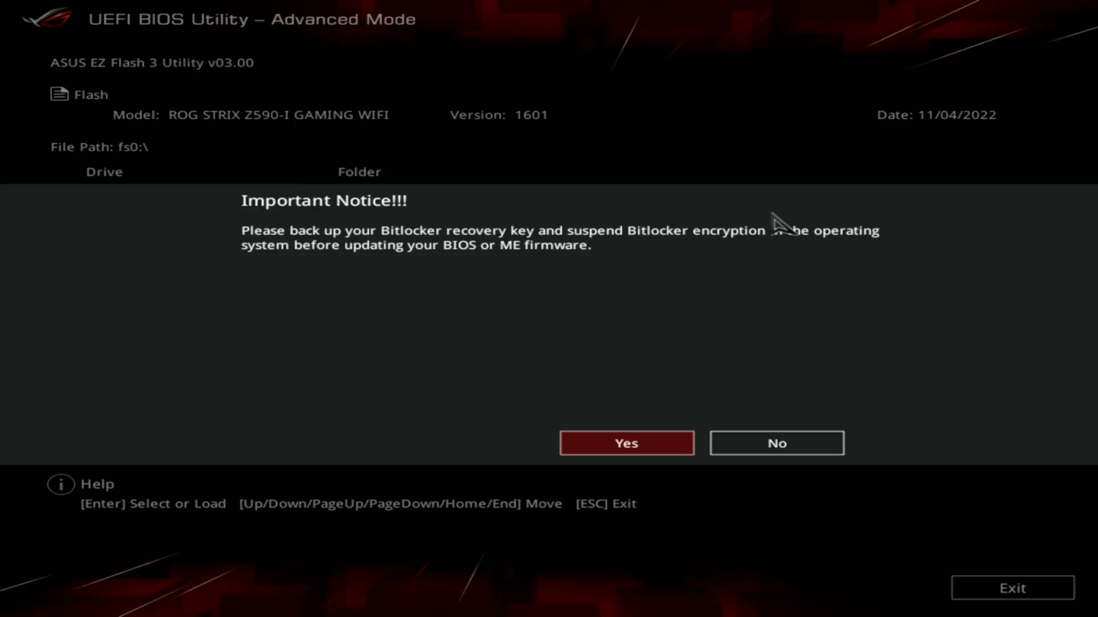
mouse_move(606, 312)
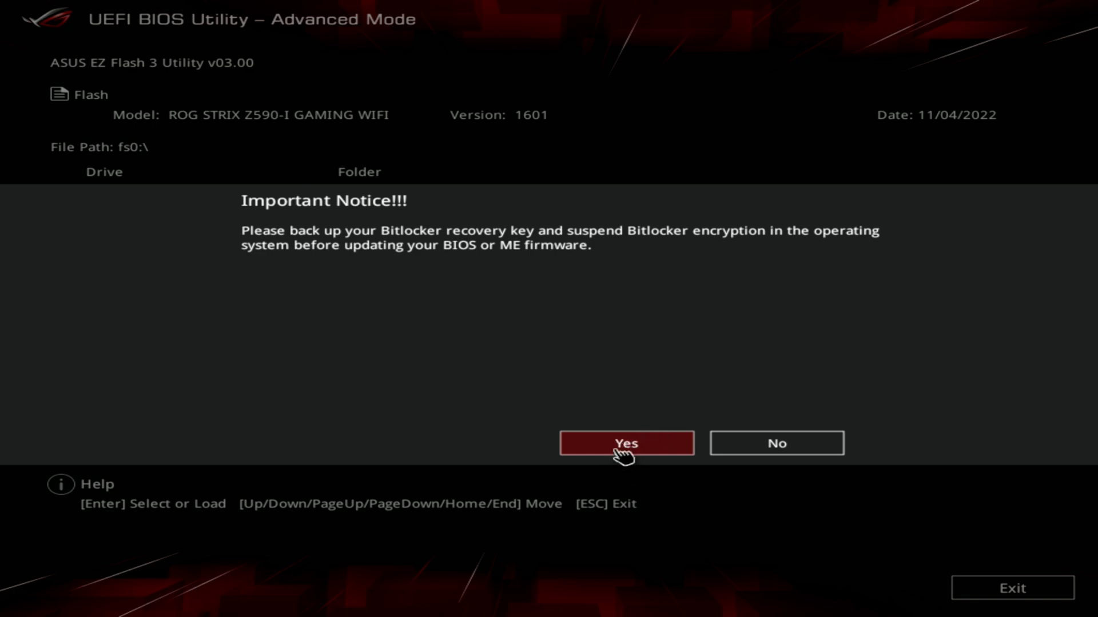
click(625, 443)
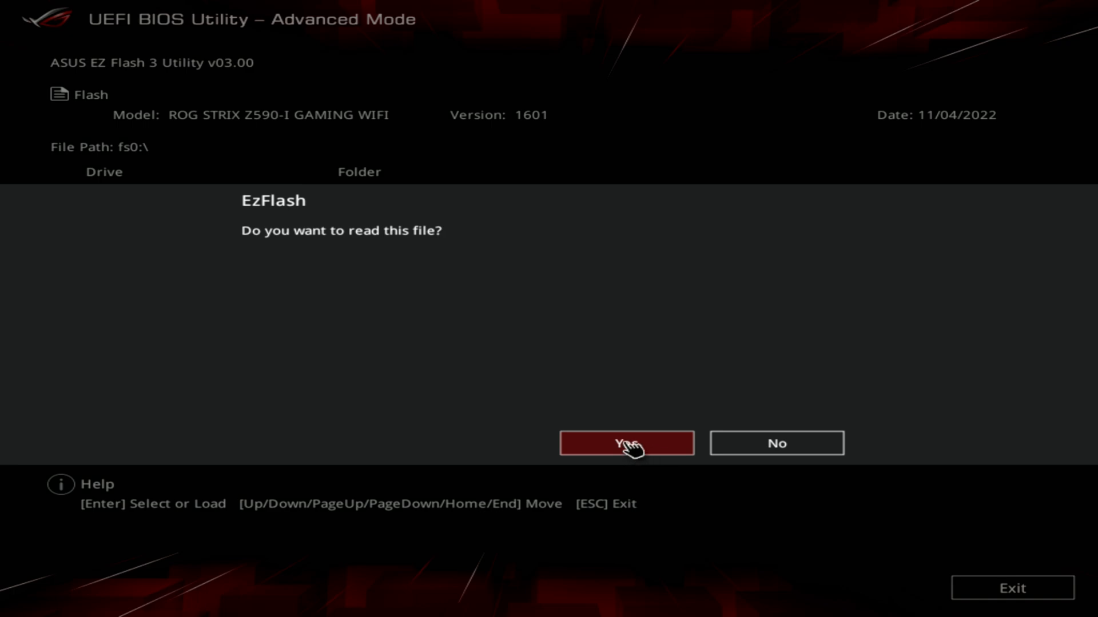
click(626, 443)
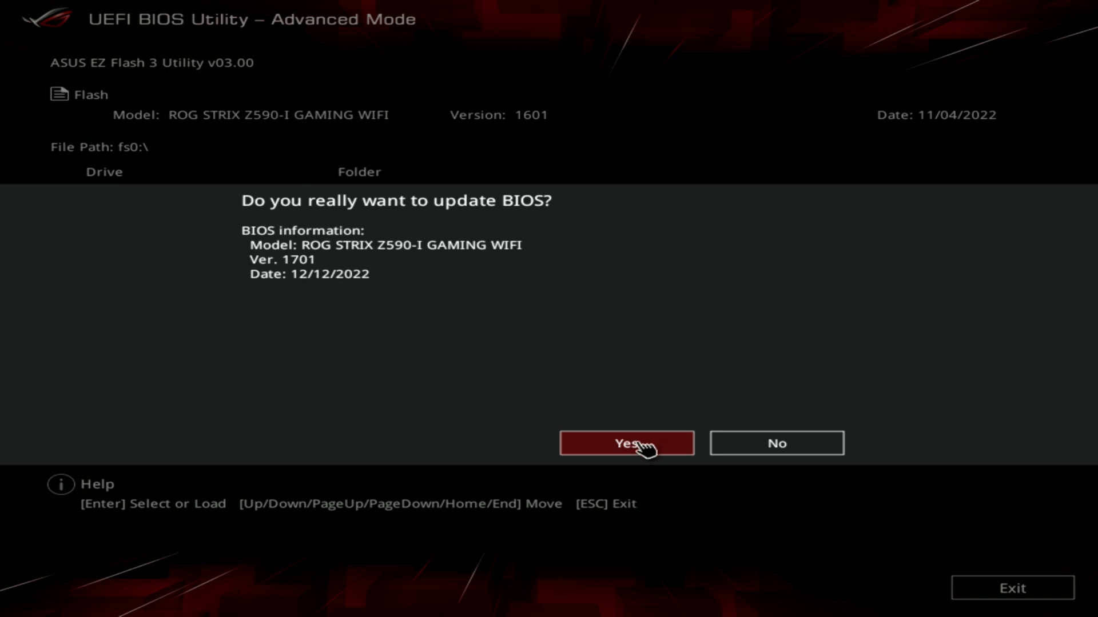
click(626, 443)
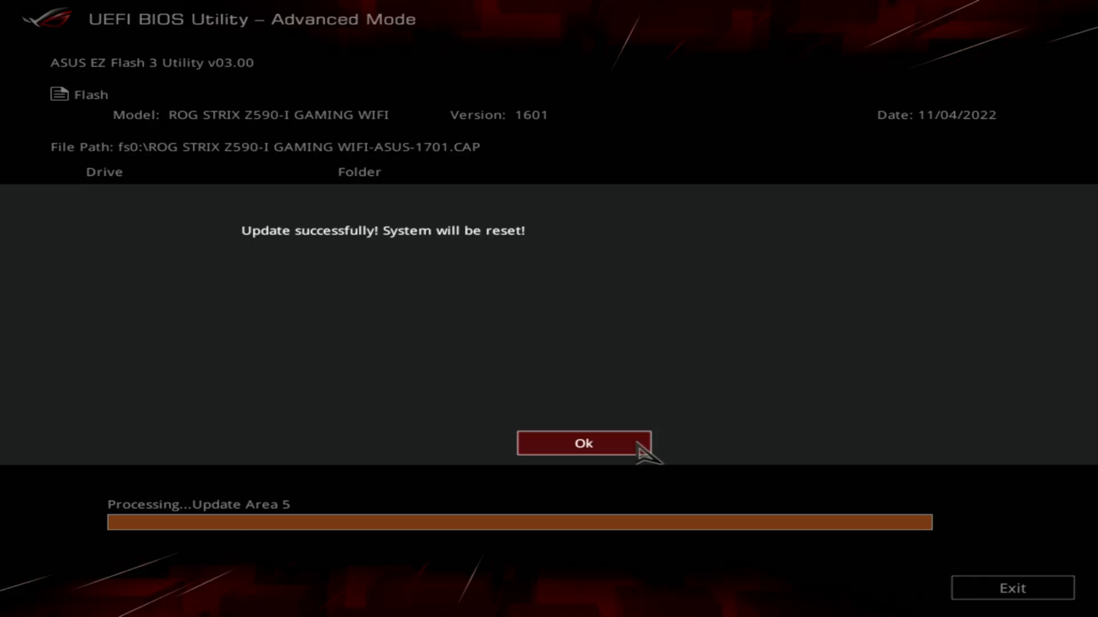
click(585, 443)
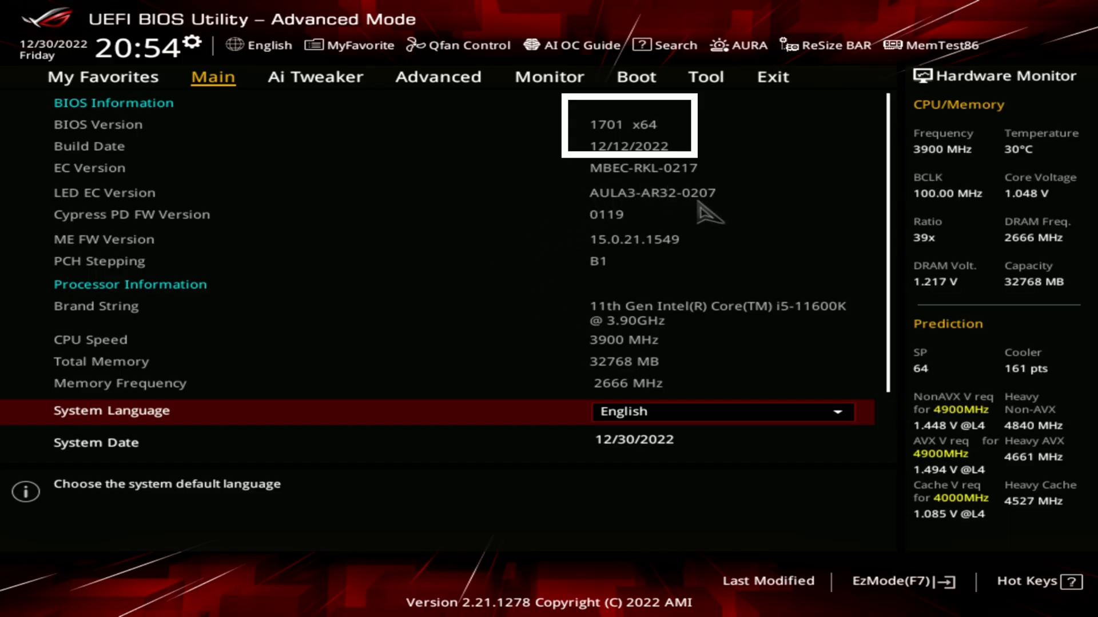
mouse_move(602, 147)
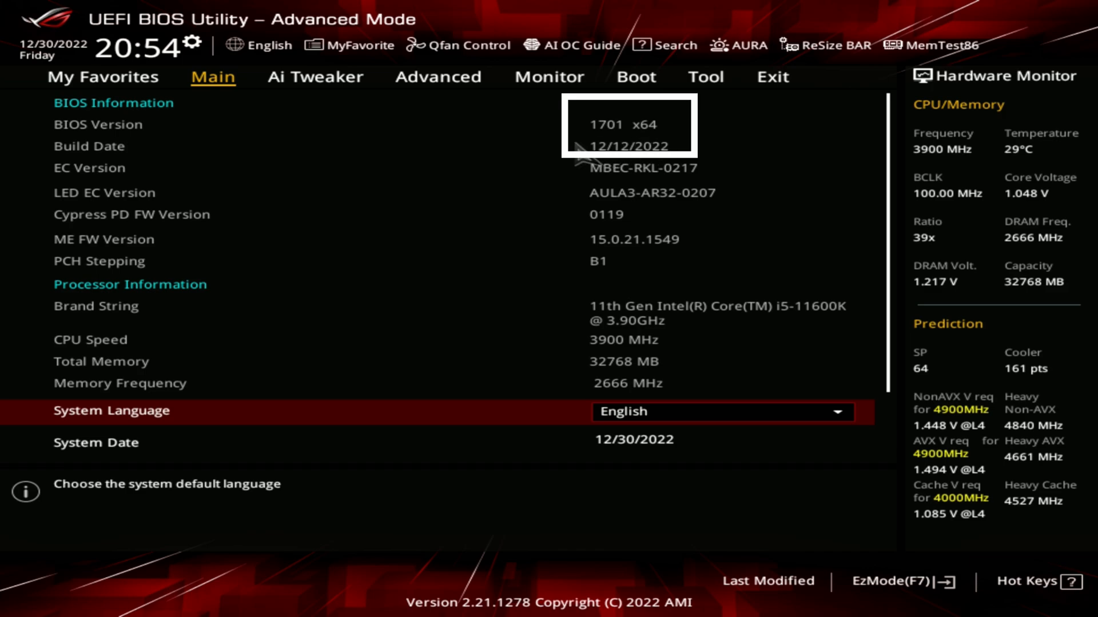
mouse_move(455, 284)
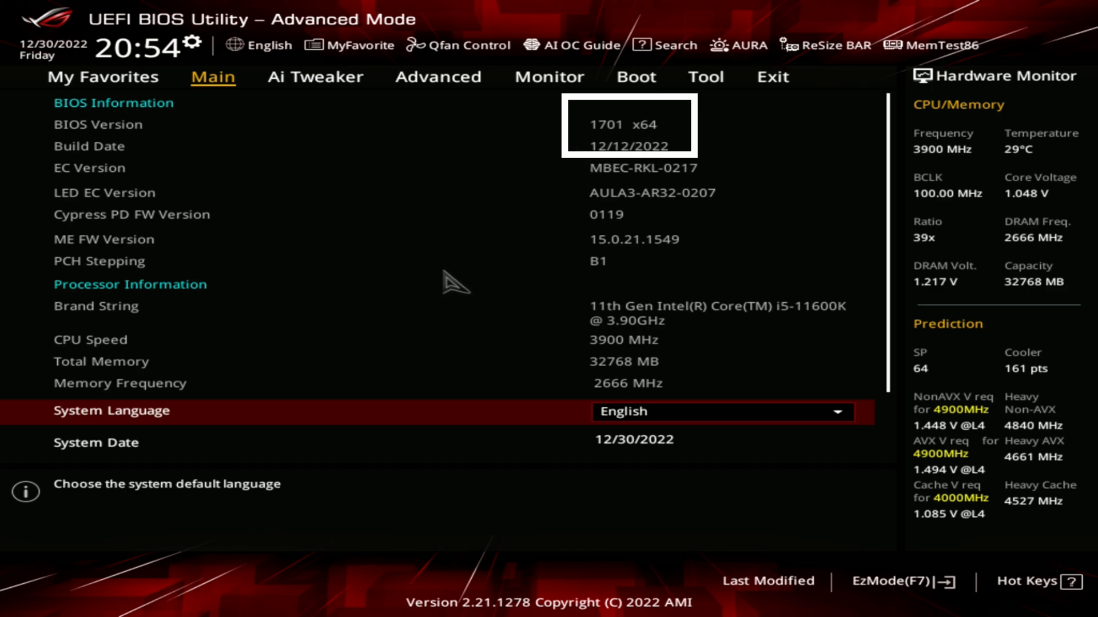